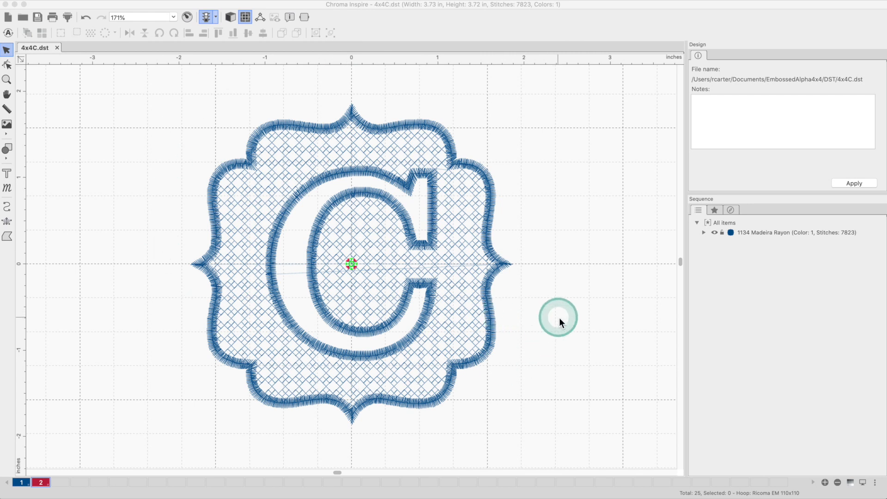
- Display the Ricoma EM 110x110 hoop around the C monogram design
scroll(down, 3)
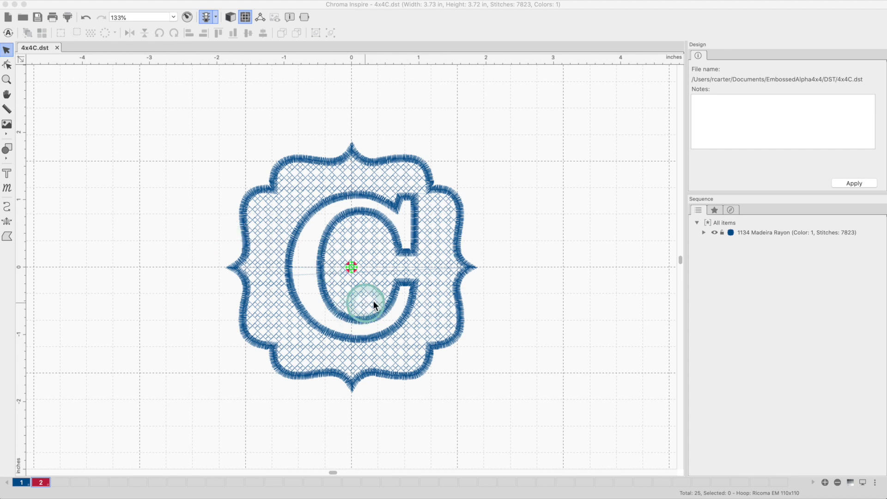
mouse_move(348, 250)
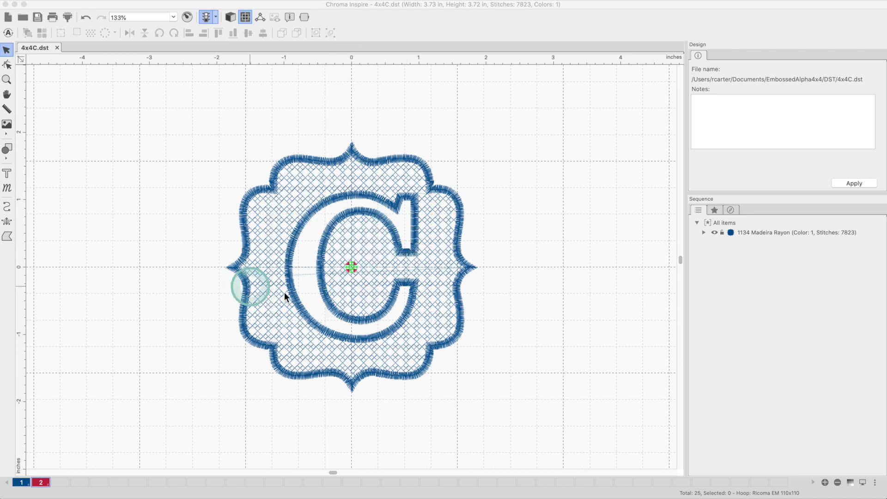
mouse_move(354, 297)
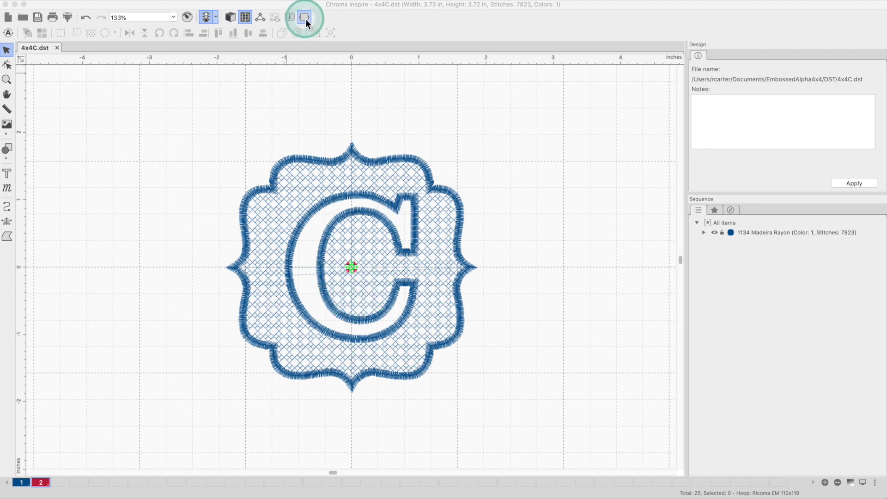
click(304, 18)
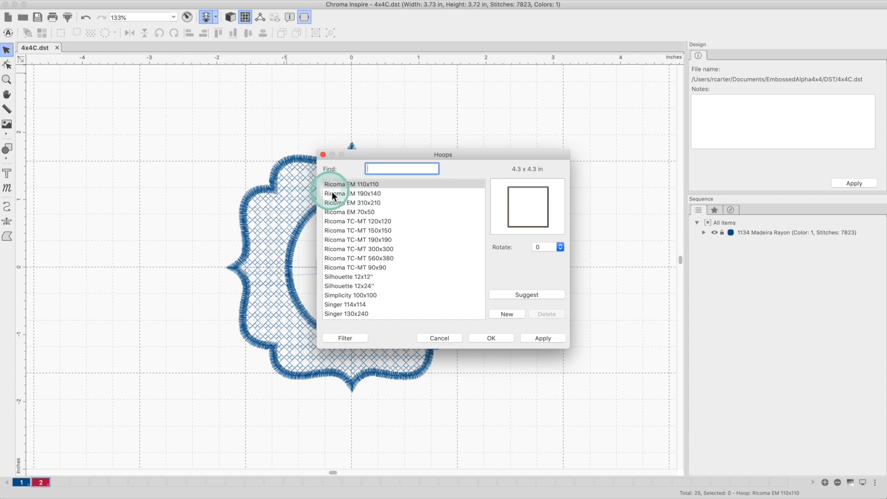
click(351, 184)
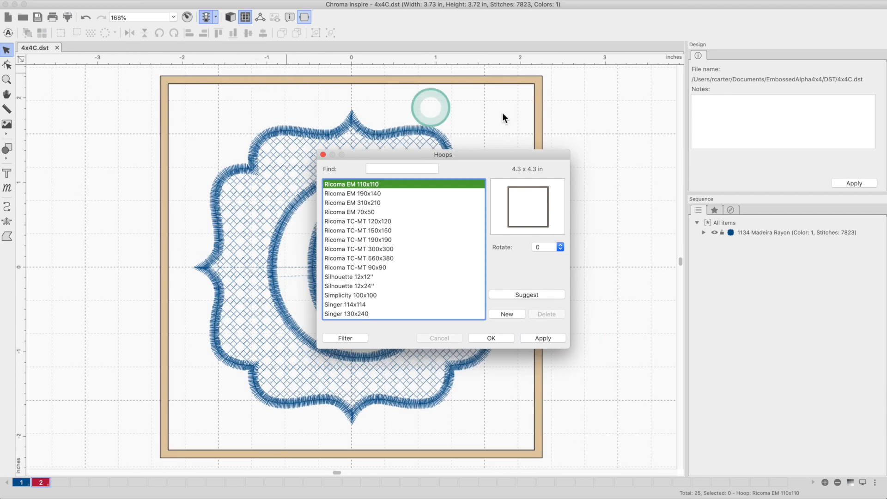
click(490, 337)
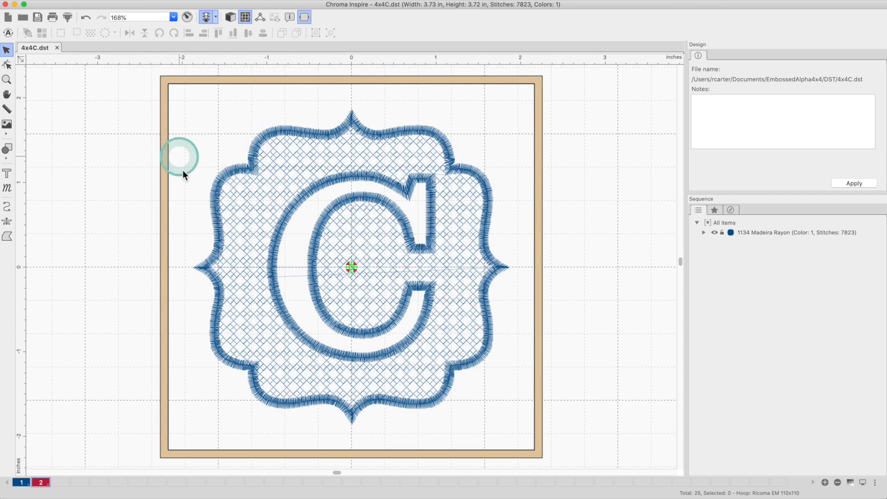
mouse_move(372, 362)
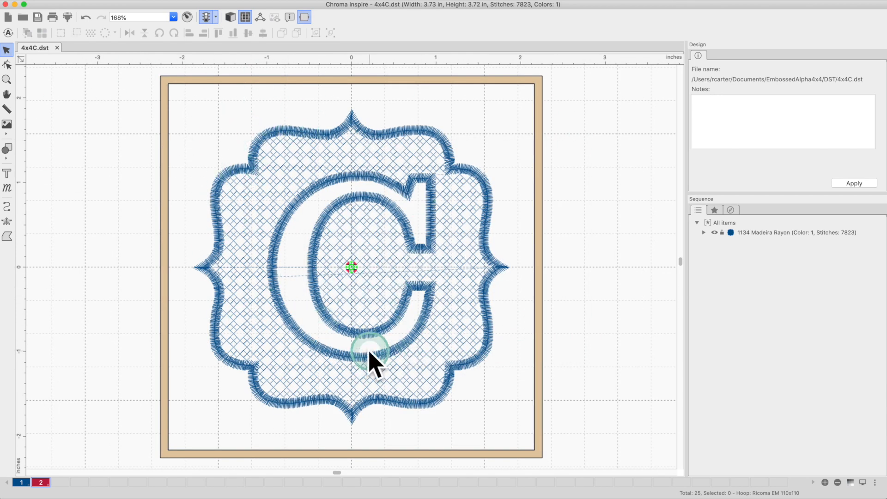
scroll(down, 3)
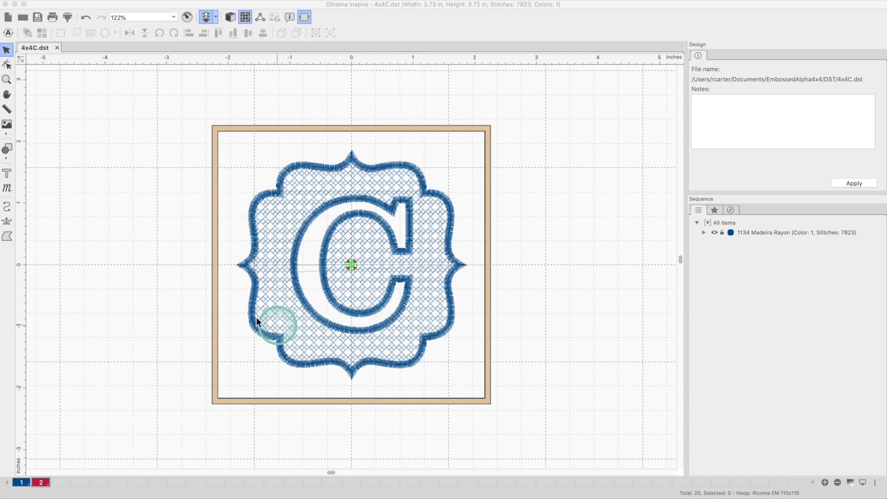
mouse_move(444, 348)
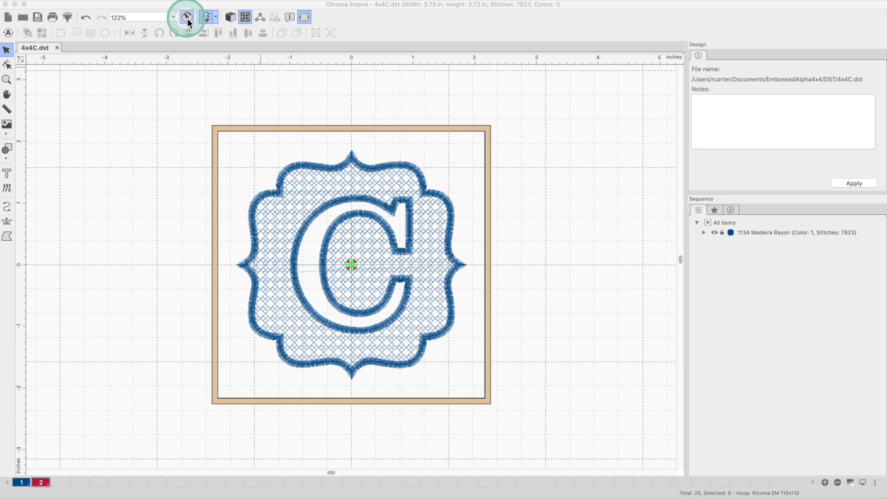
- Simulate the monogram's stitching partway, then jump to the final stitch 7823
click(186, 17)
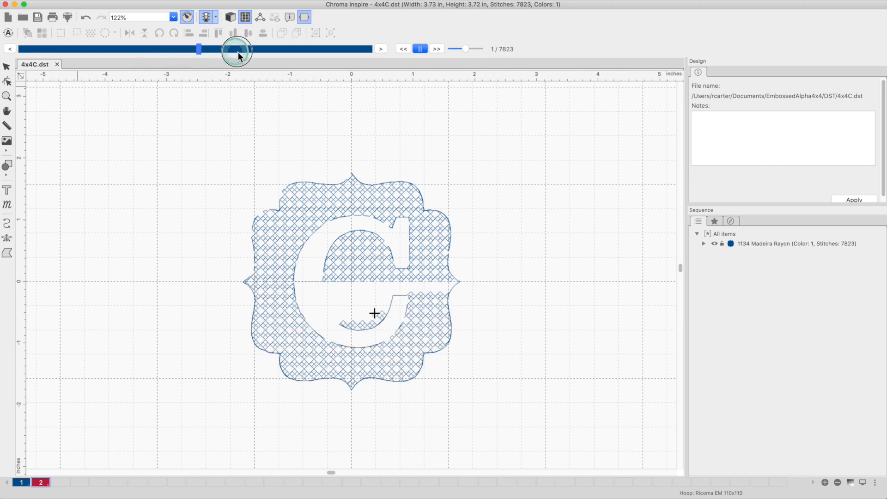
drag(199, 49, 370, 49)
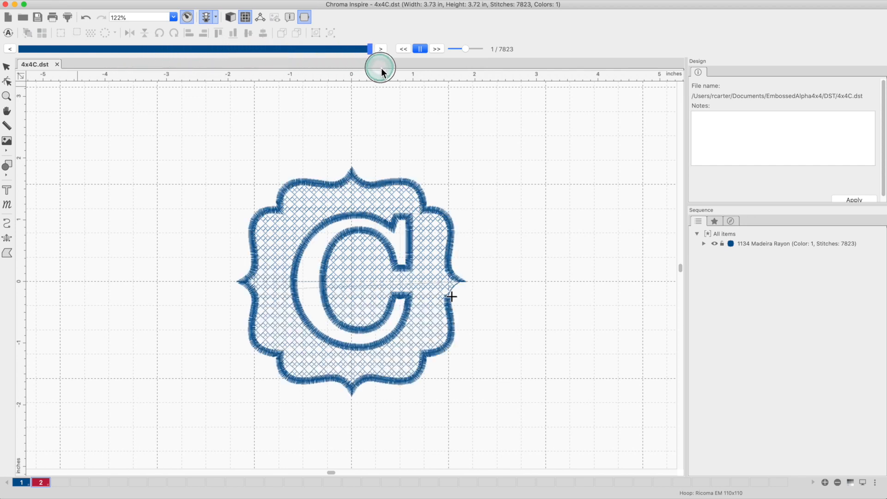
click(437, 48)
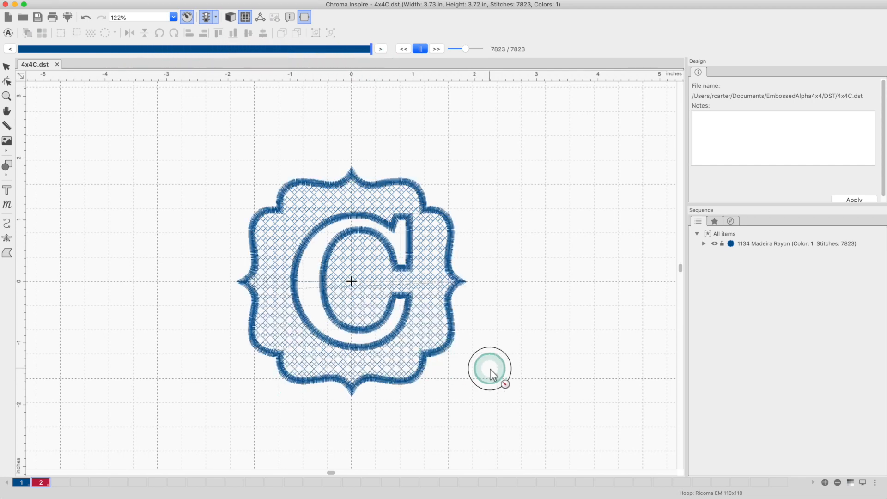